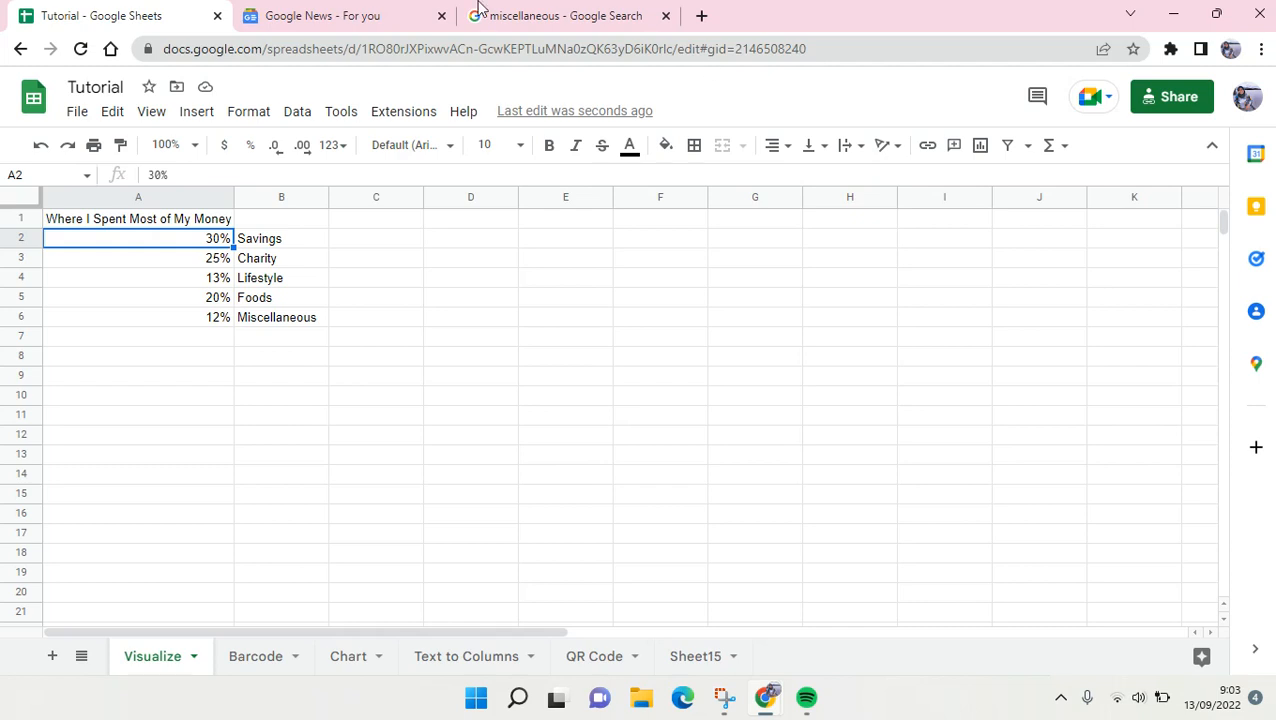
pyautogui.moveTo(92, 214)
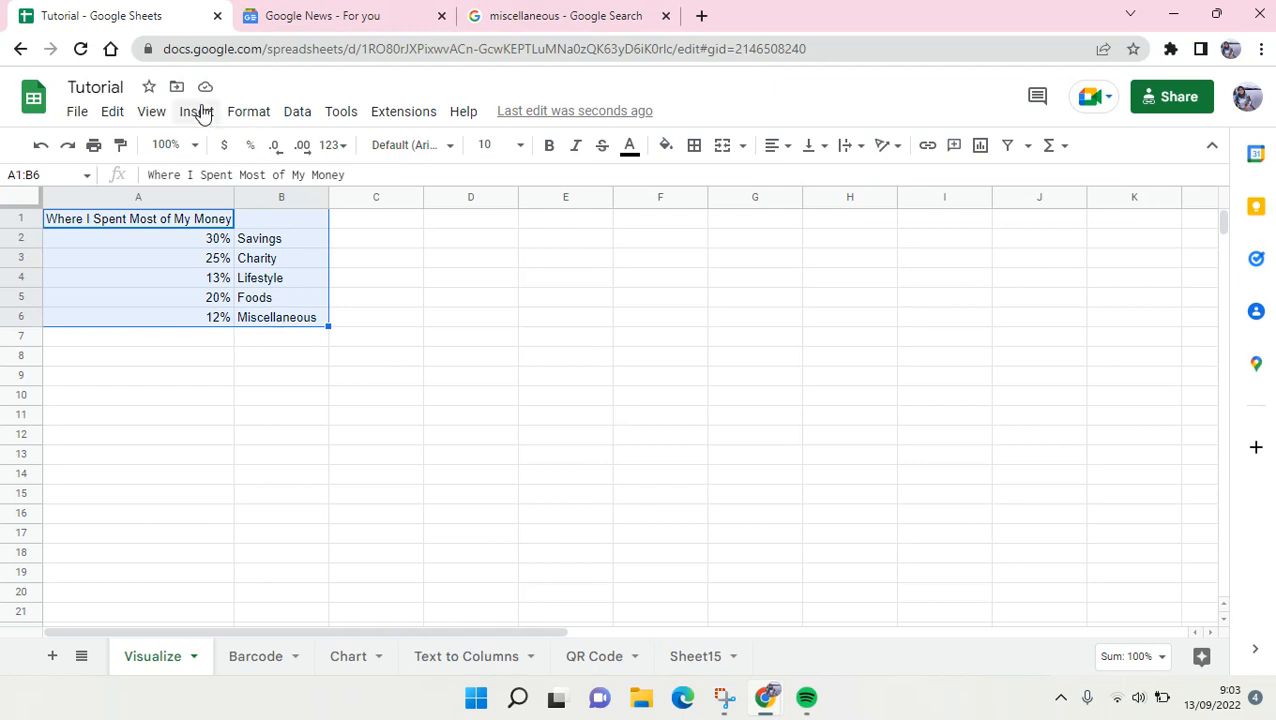
# Insert a chart from the spending table A1:B6, producing the 'Where I Spent Most of My Money' pie chart
pyautogui.click(196, 112)
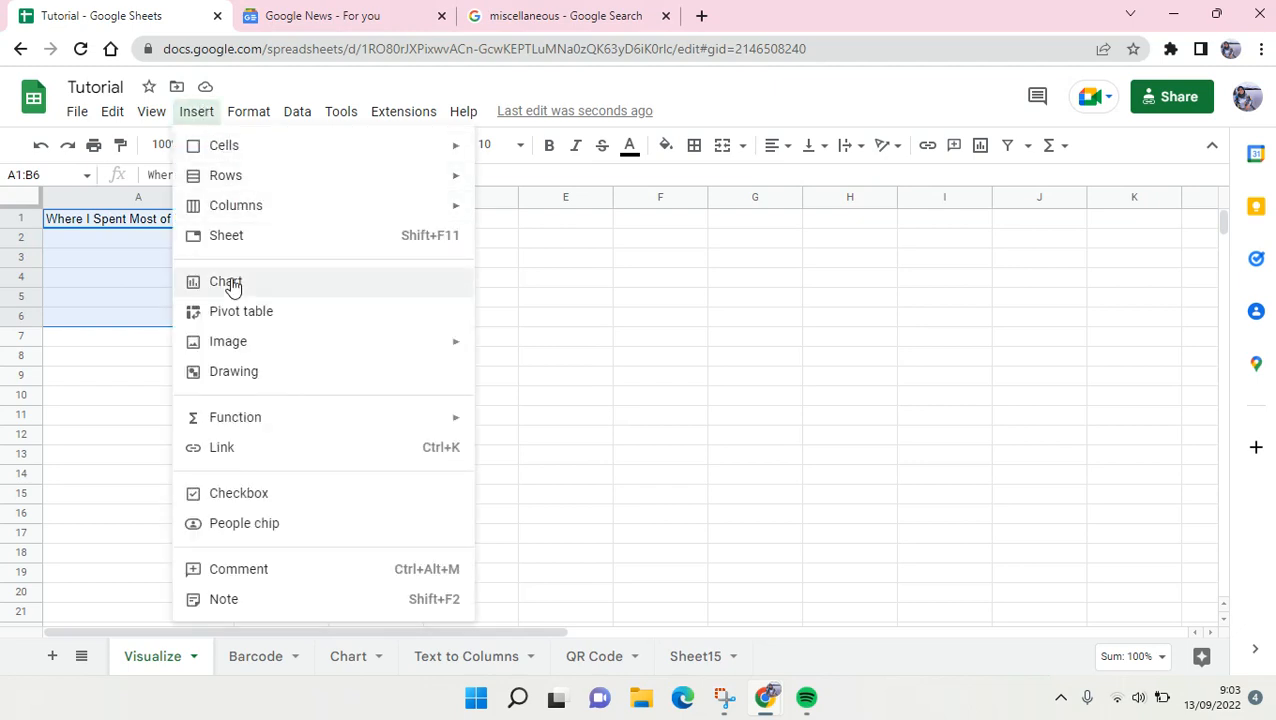
pyautogui.moveTo(232, 288)
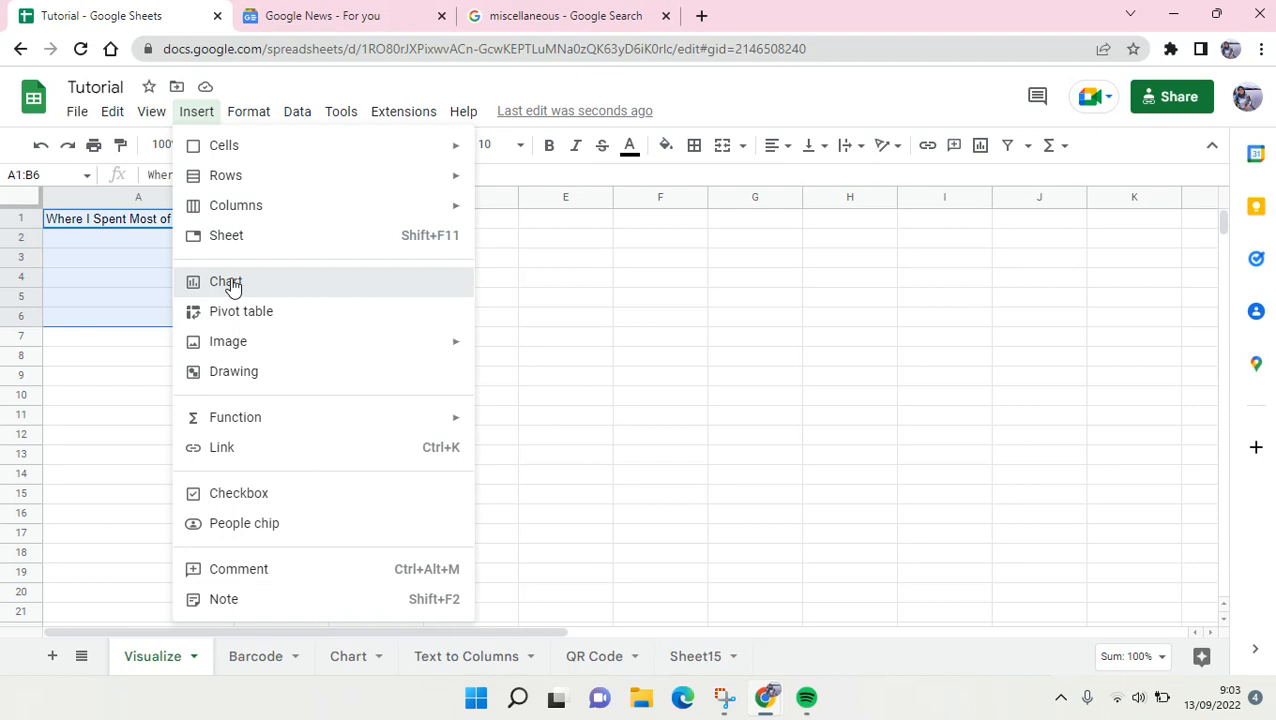
pyautogui.click(138, 276)
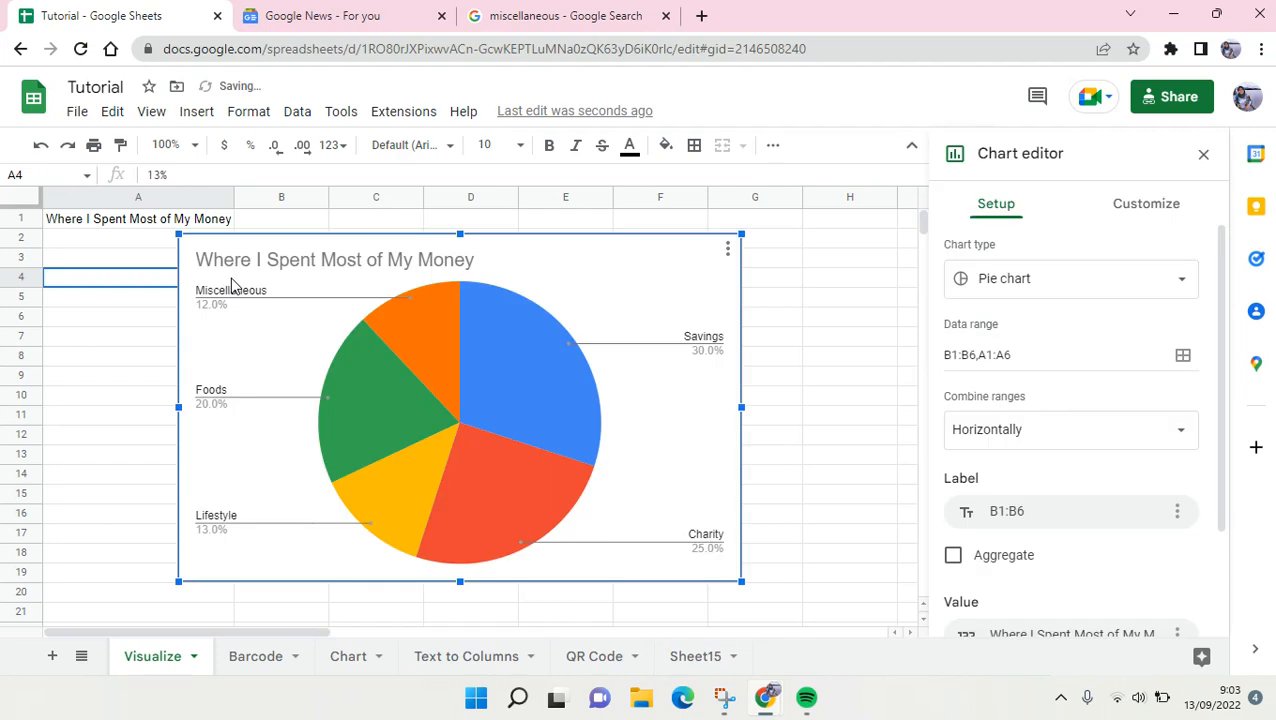
pyautogui.moveTo(338, 304)
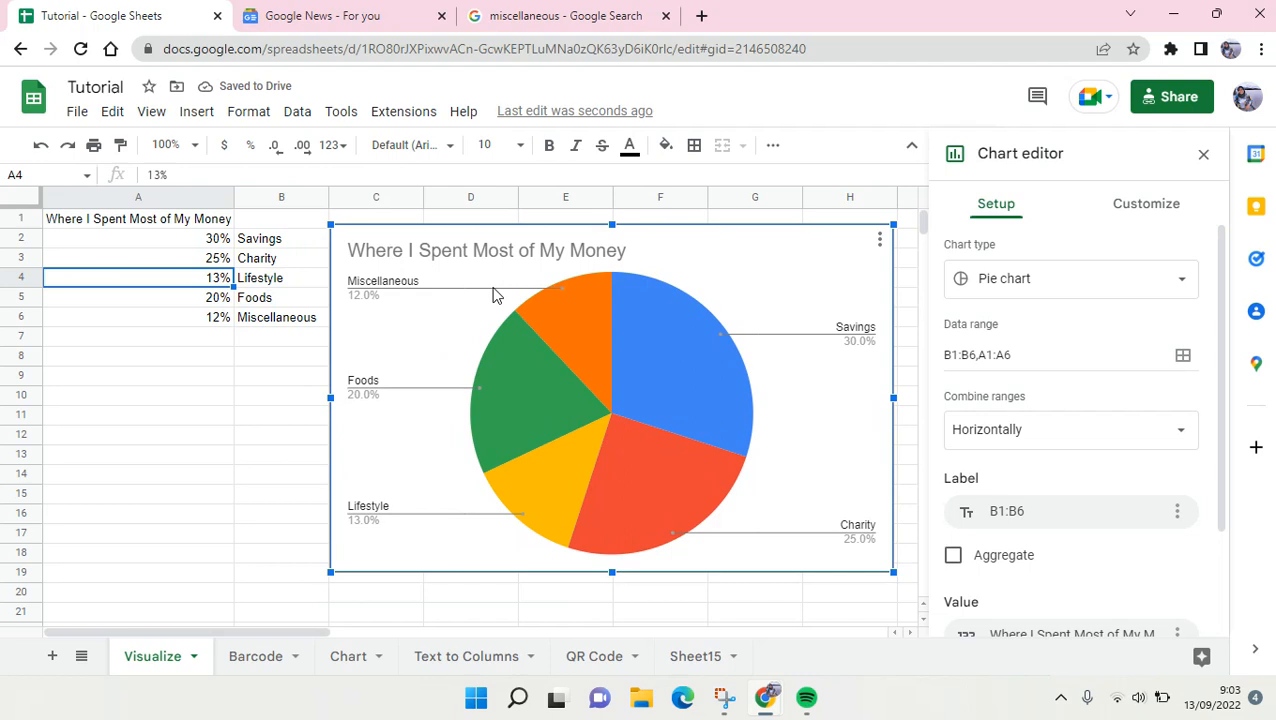
pyautogui.moveTo(622, 328)
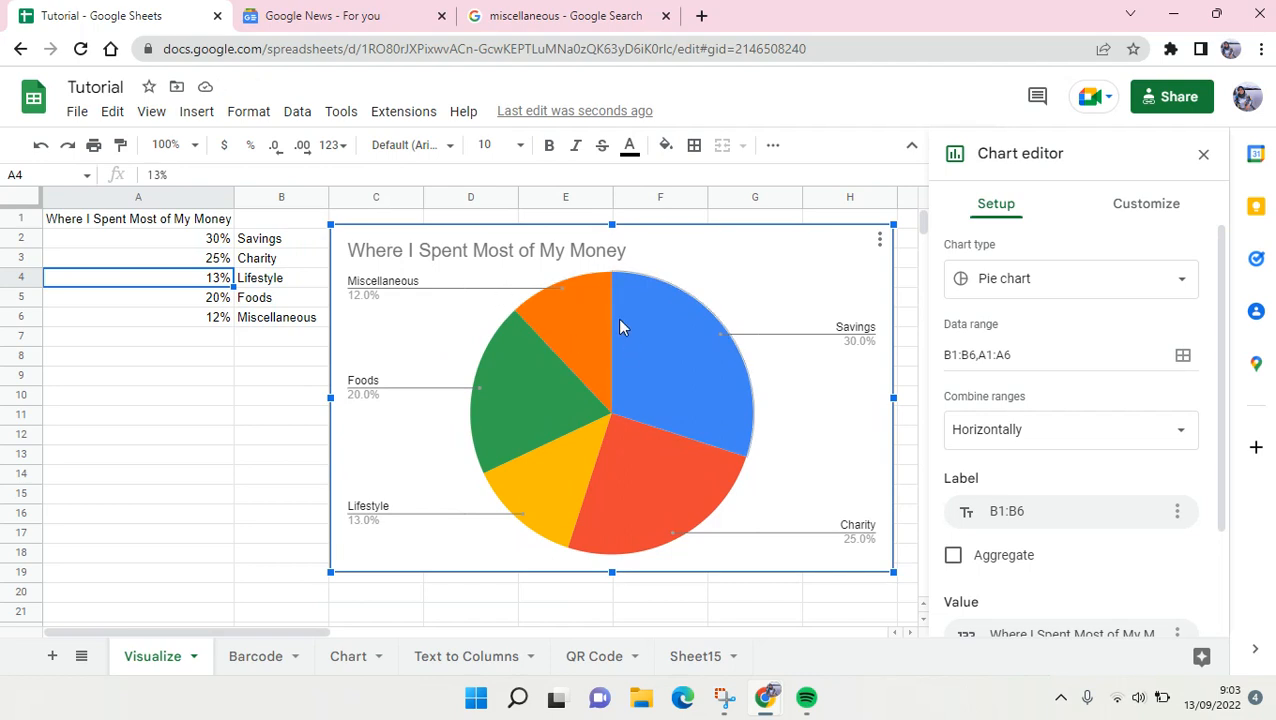
pyautogui.moveTo(648, 330)
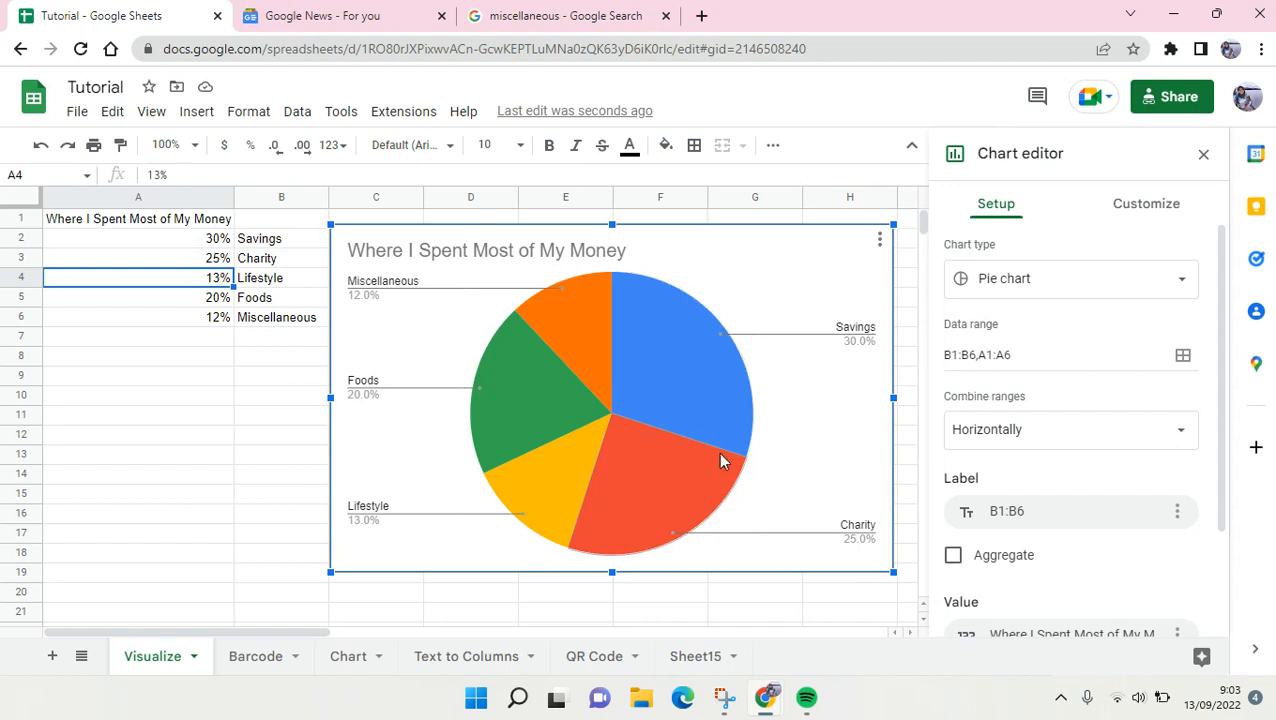
pyautogui.moveTo(608, 448)
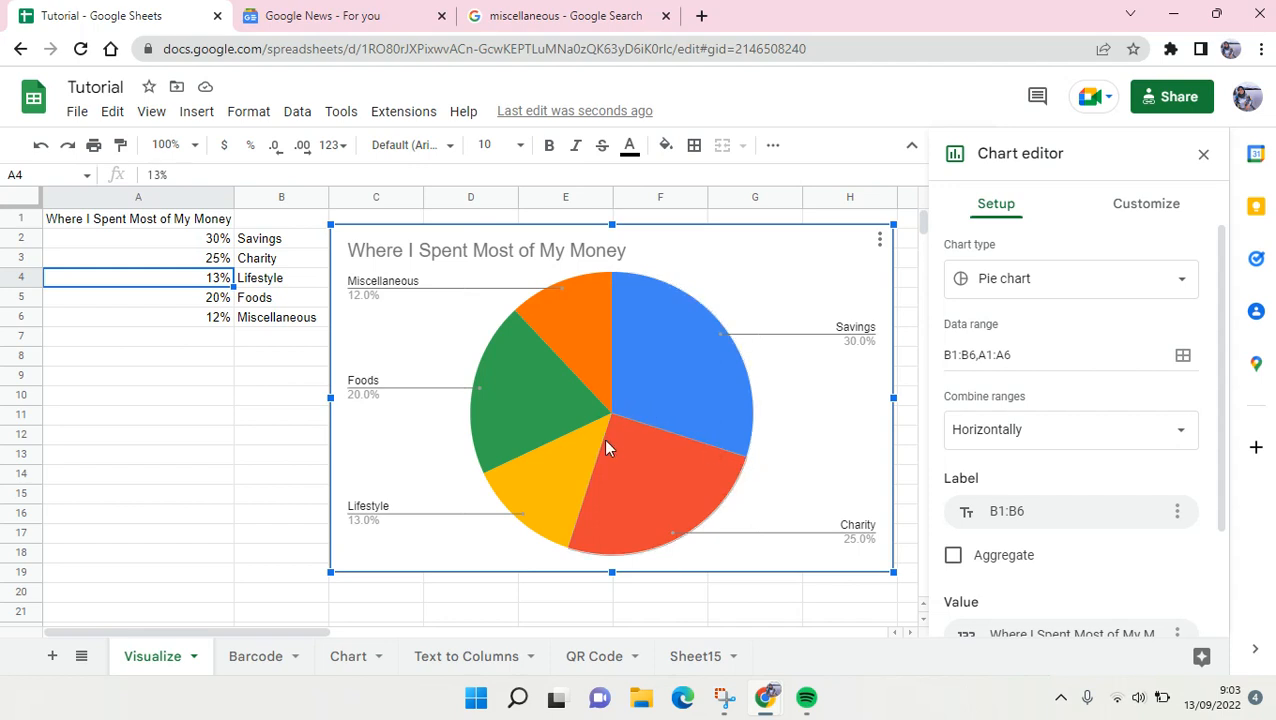
pyautogui.moveTo(718, 468)
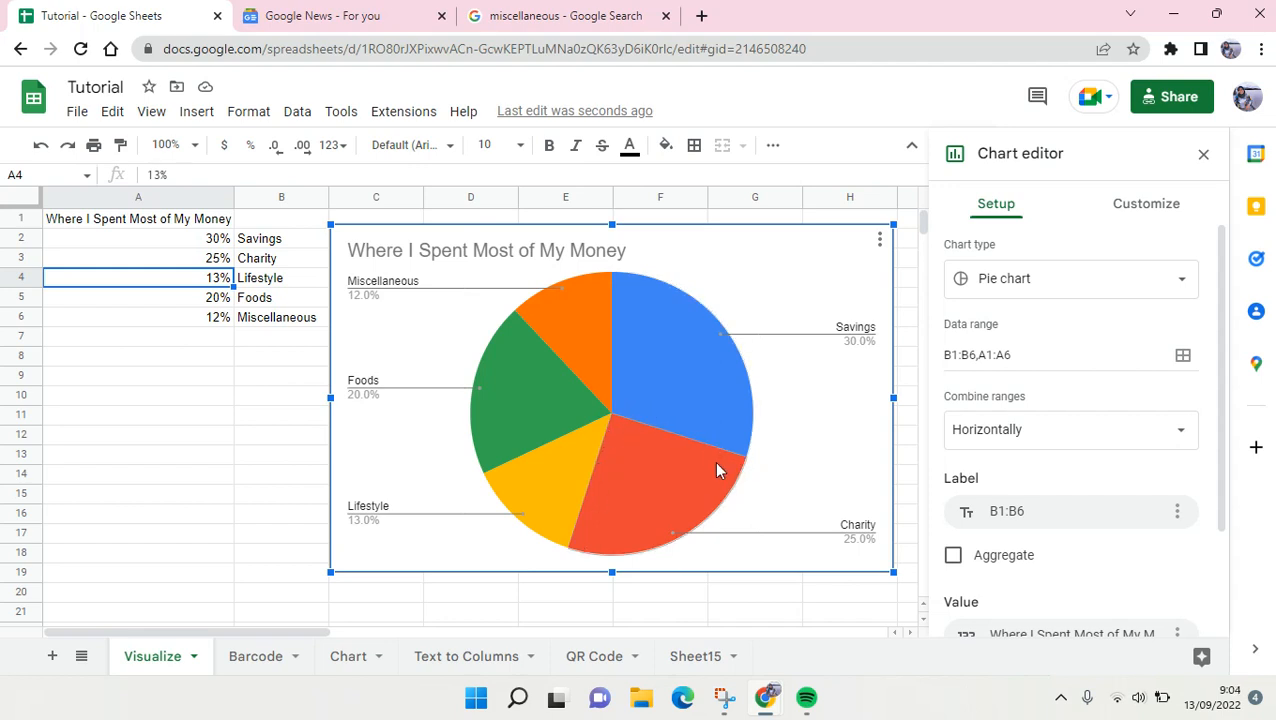
pyautogui.moveTo(556, 408)
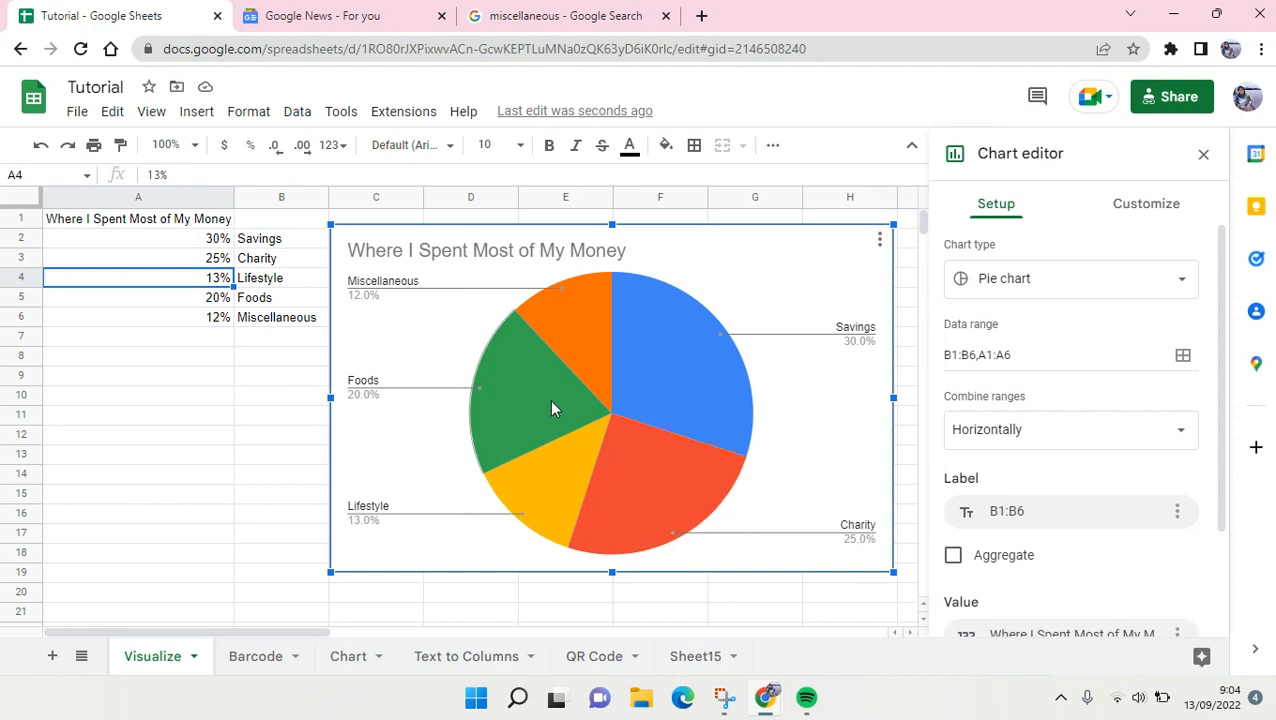